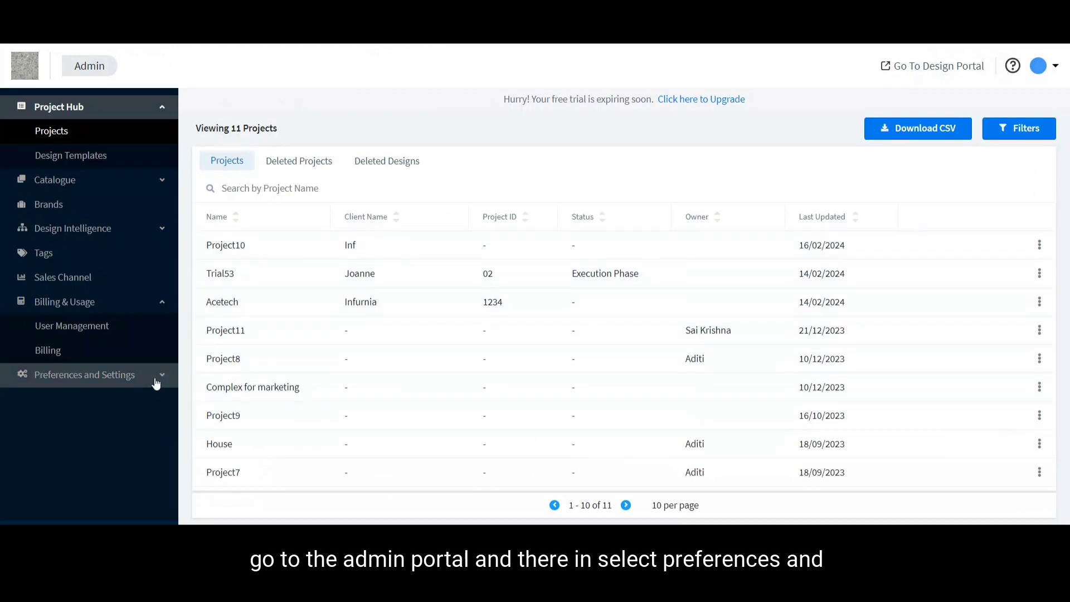
Step: Reach the admin Settings page with the empty Terms and Conditions form
click(84, 375)
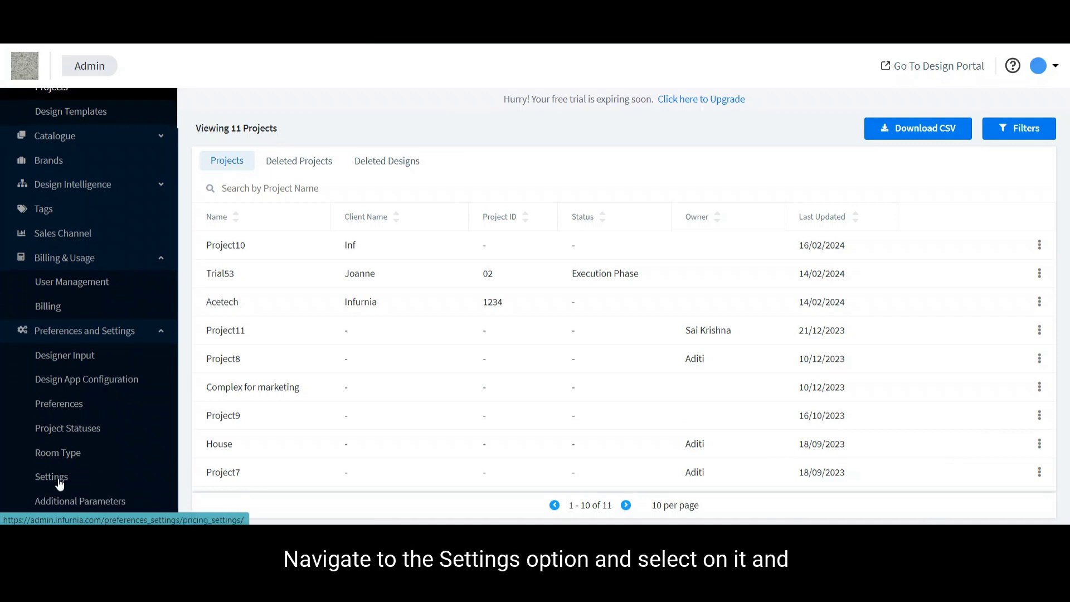
click(51, 477)
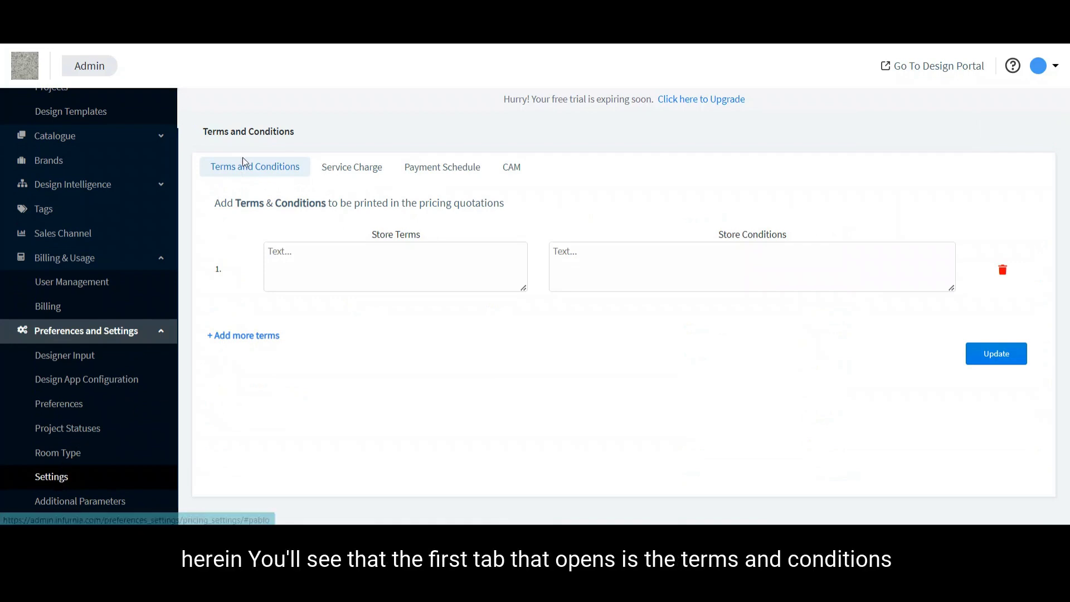
mouse_move(252, 163)
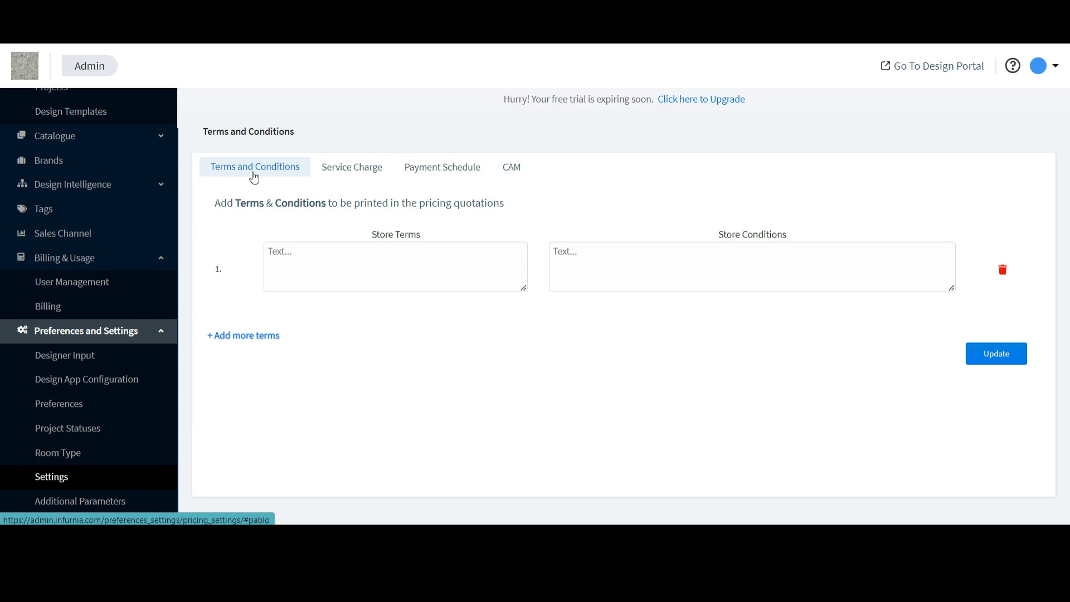
Step: Enter 'Terms of payment' as the store term and 'Conditions to be met' as its condition
click(371, 265)
text(Terms)
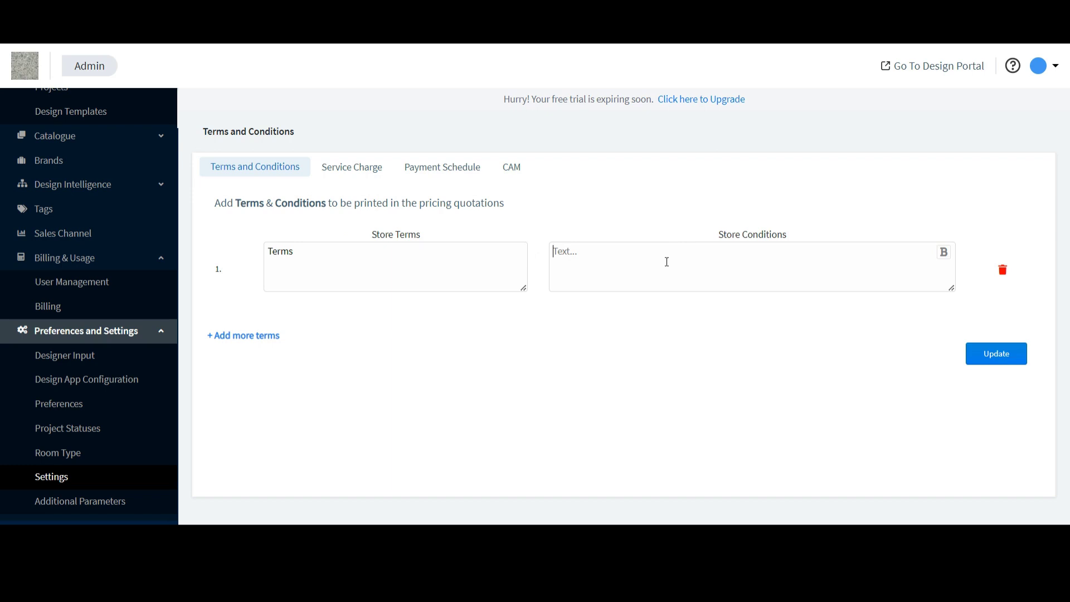
text(Condi)
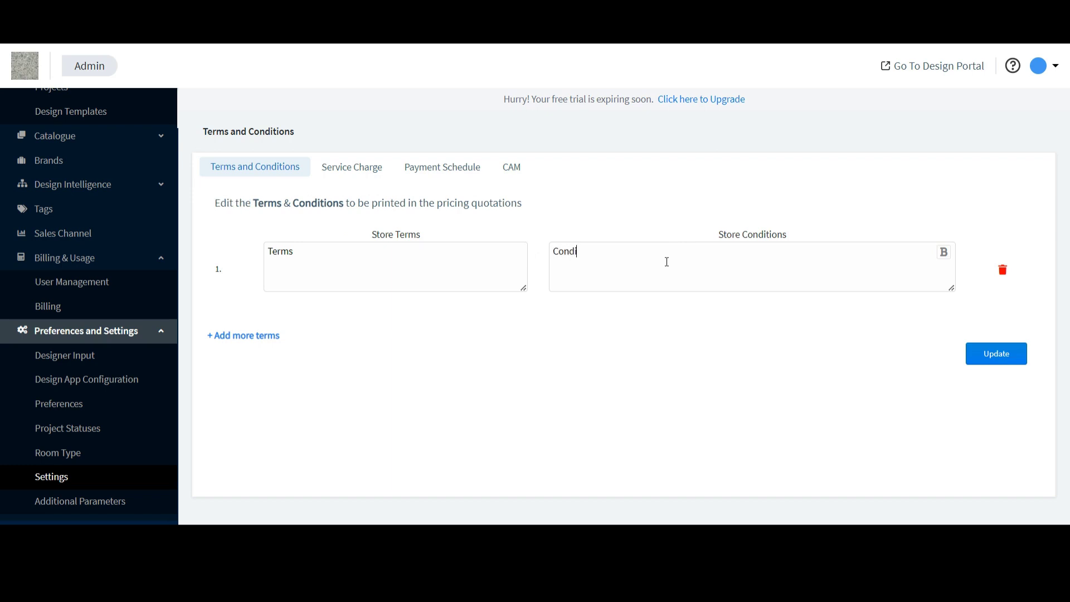
text(tions to be met)
click(395, 266)
text( of)
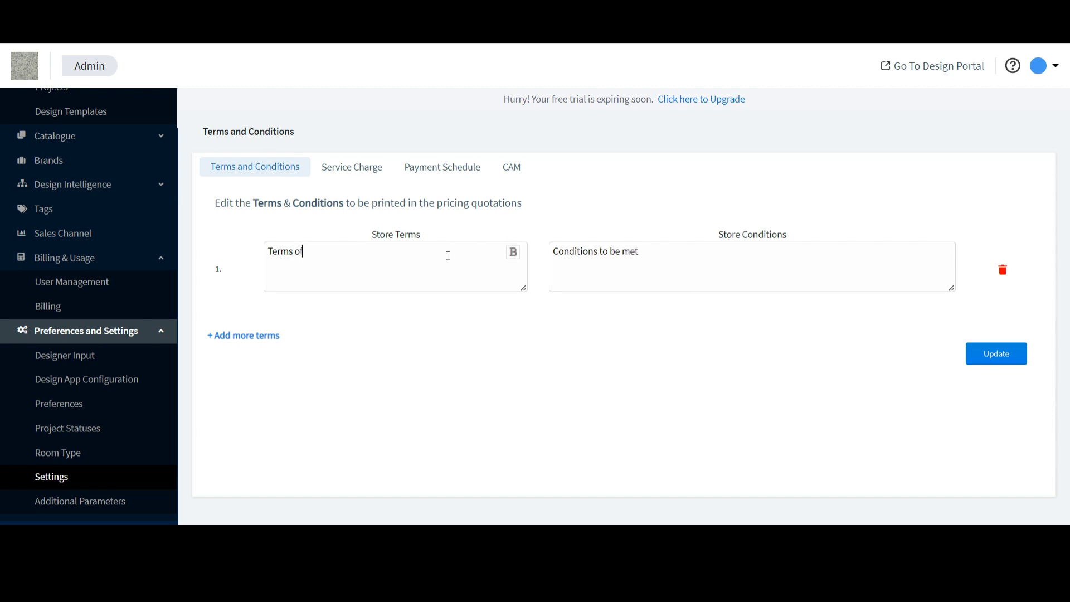
text(p)
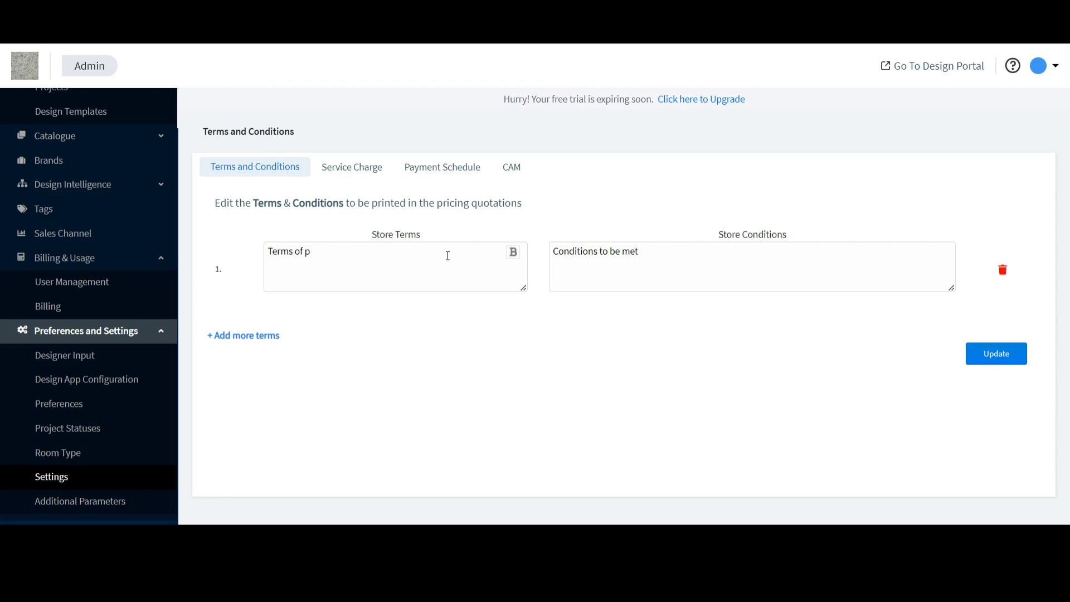
text(ayment)
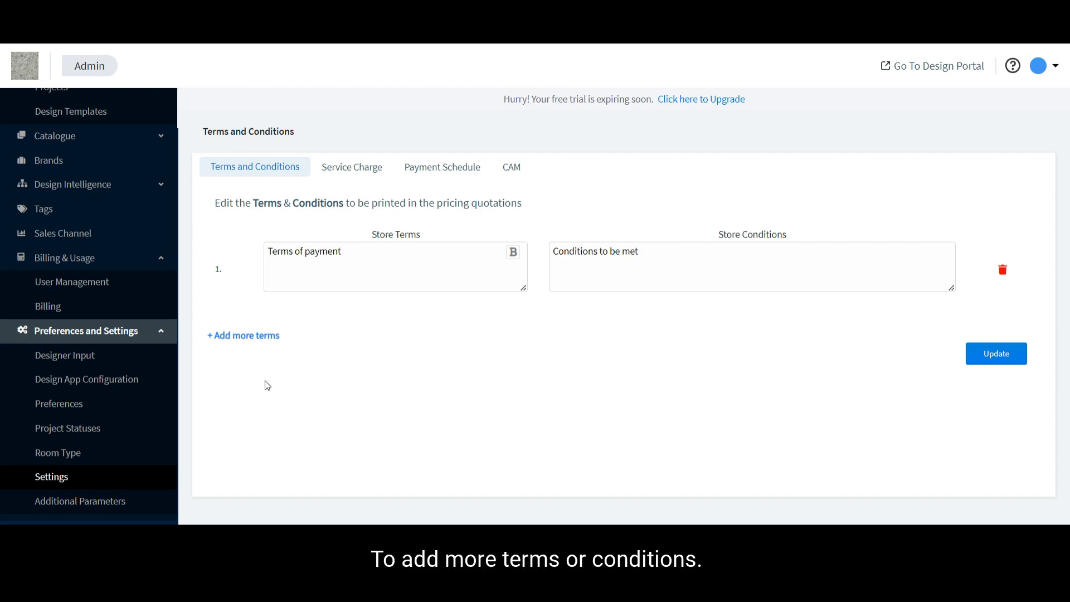
mouse_move(245, 343)
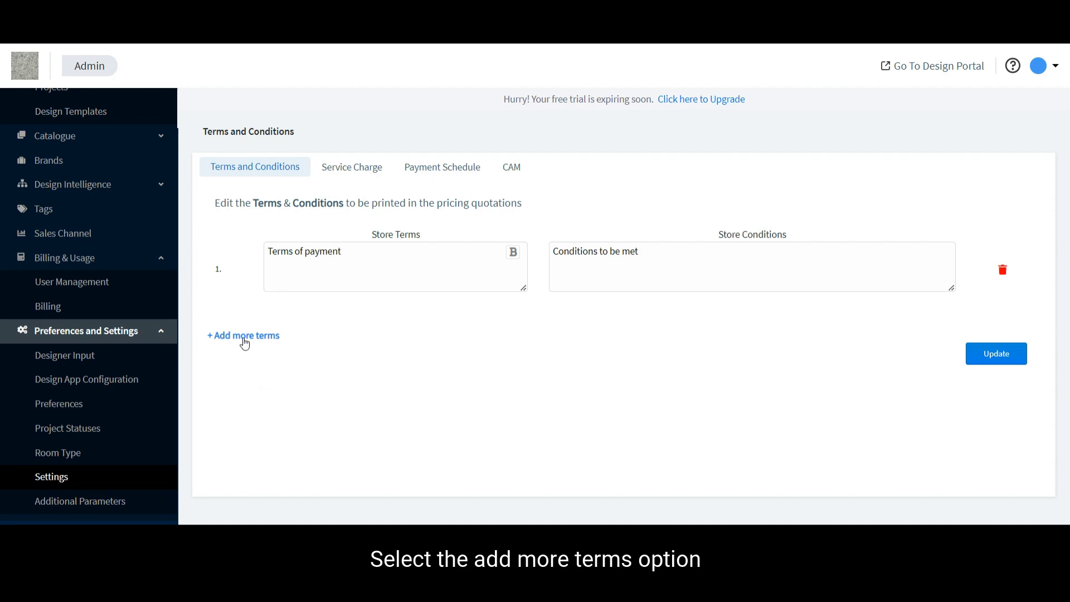
click(243, 336)
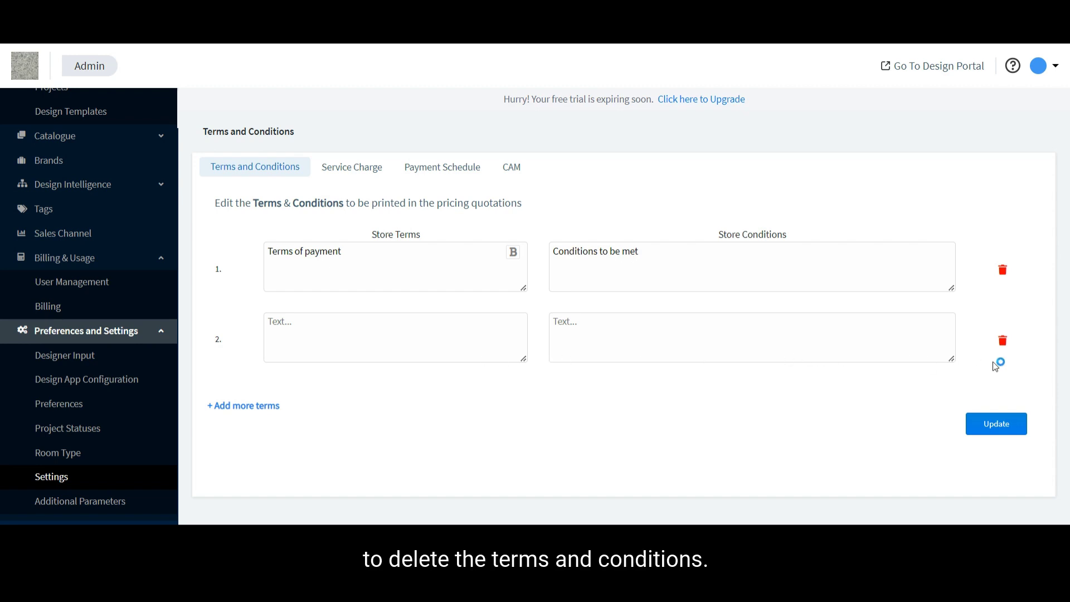
mouse_move(1002, 341)
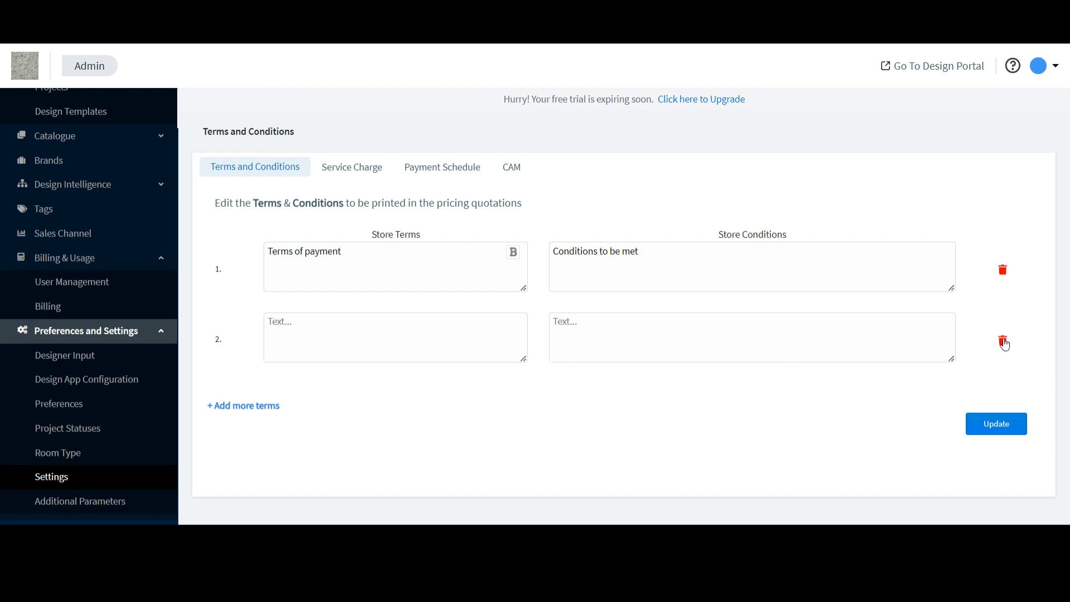
click(1001, 342)
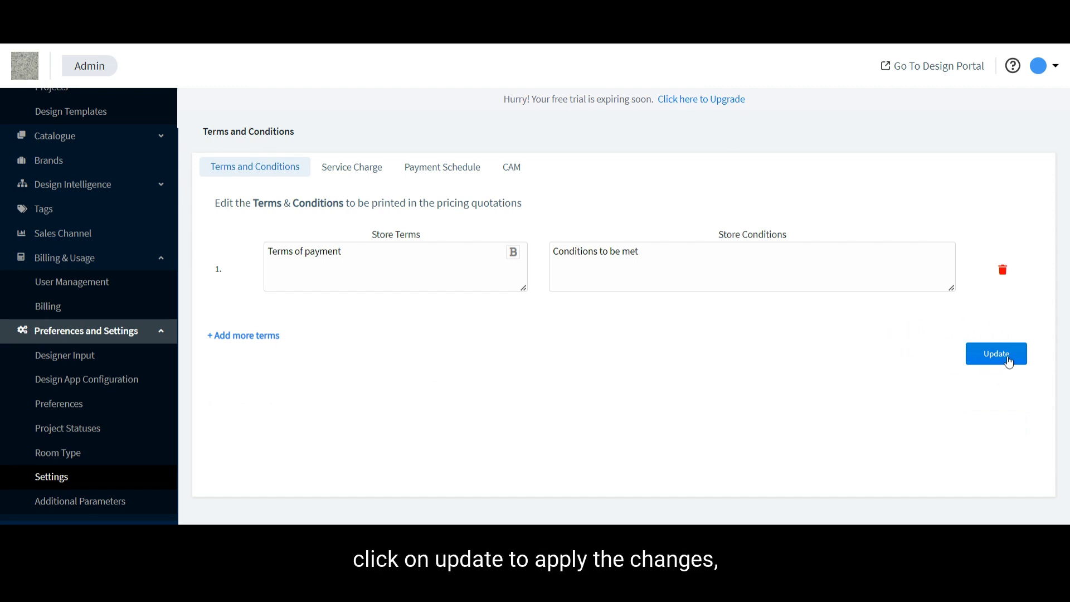
Step: Save the terms row with Update and return to the Design1 pricing quotation
click(996, 353)
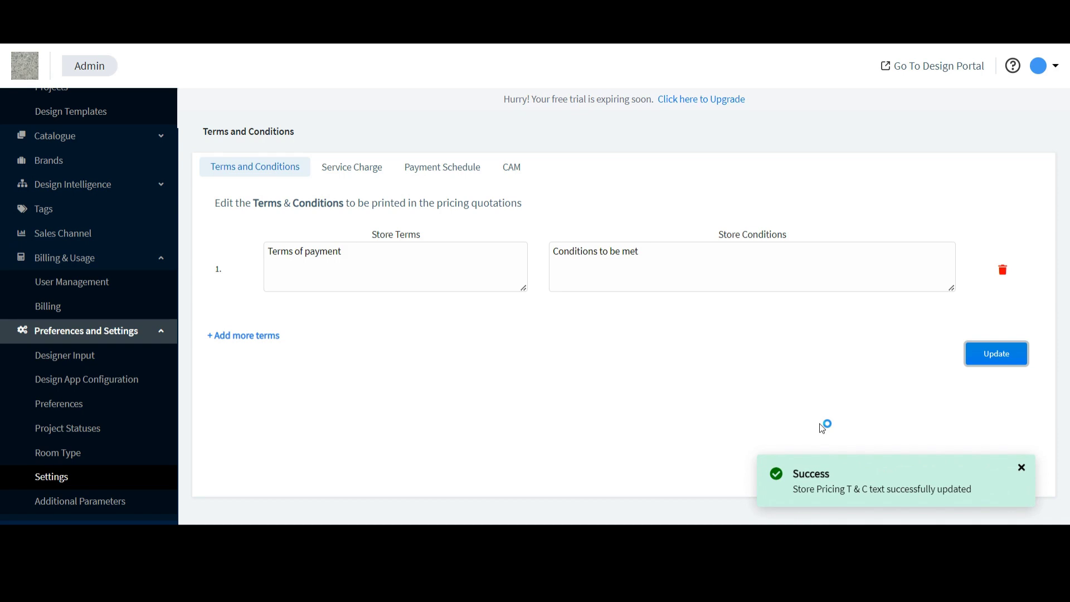
mouse_move(695, 344)
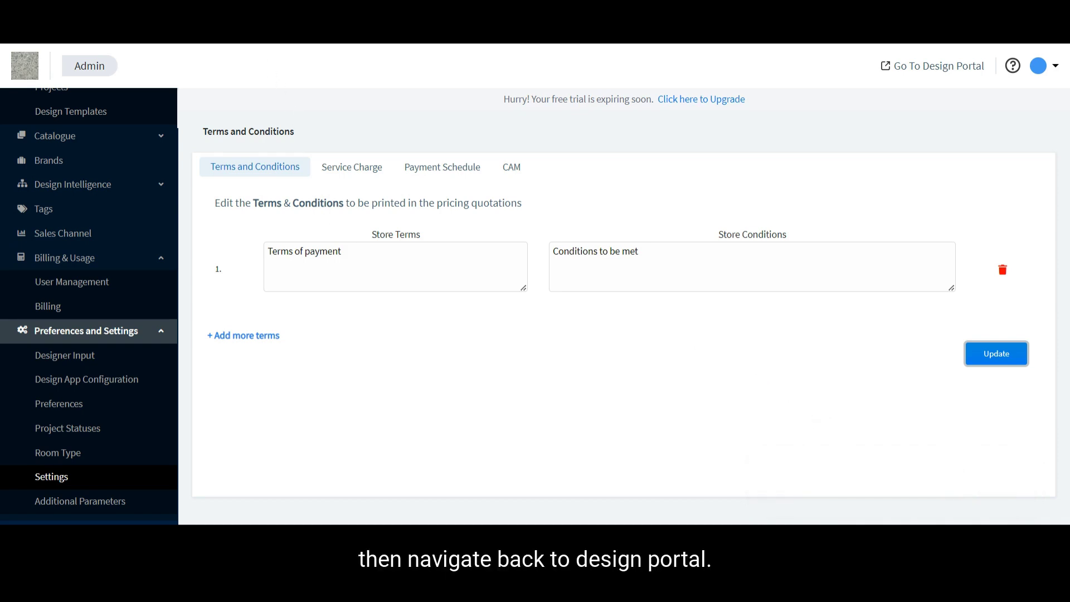
click(932, 65)
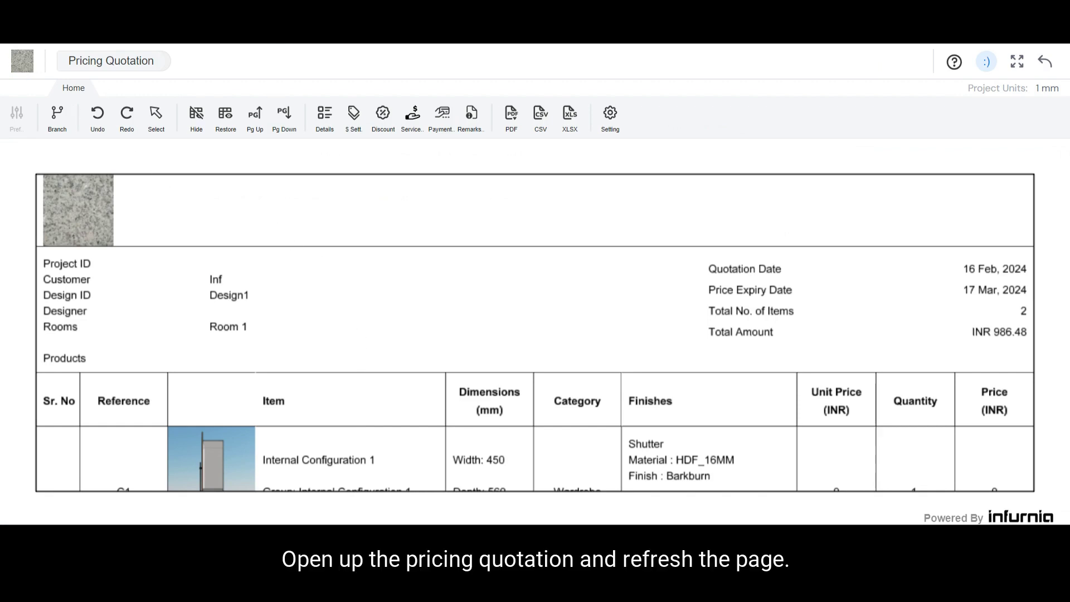
Step: Reload and regenerate the Room 1 quotation, continuing past the rule violations
key(F5)
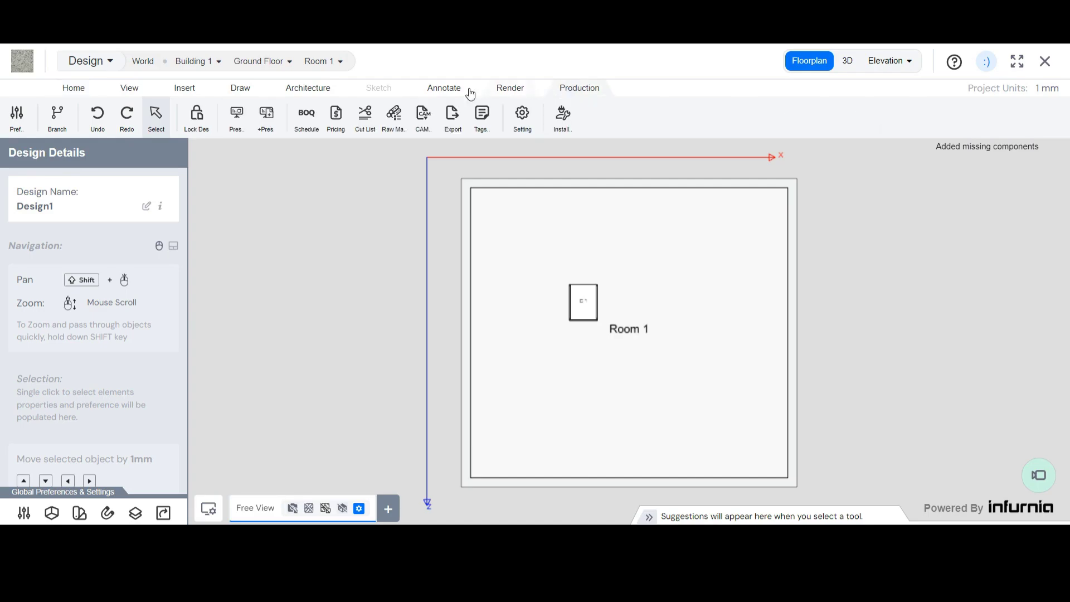
click(336, 113)
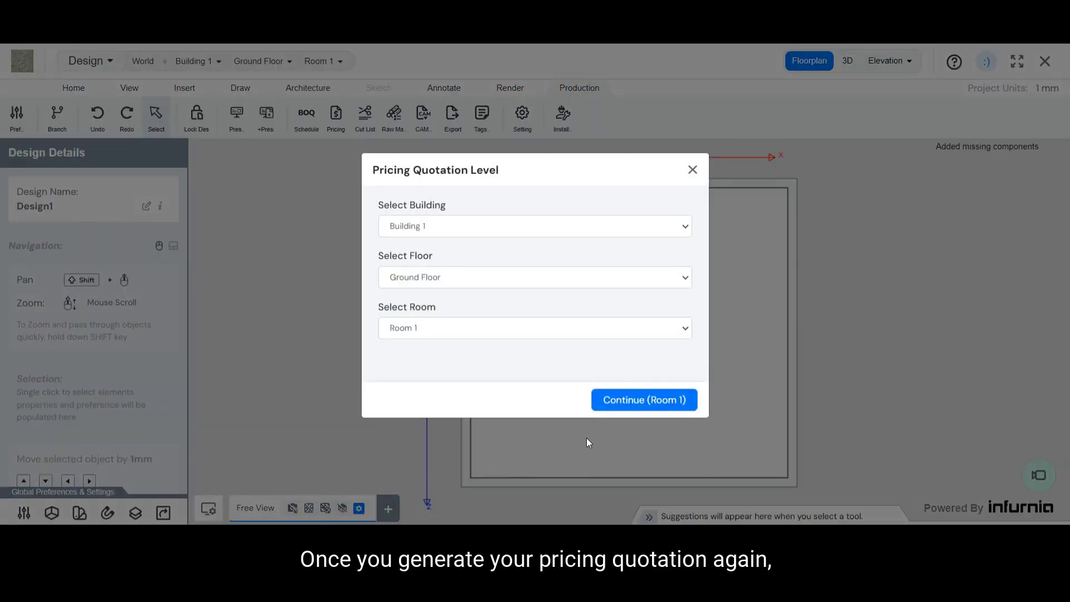
click(644, 399)
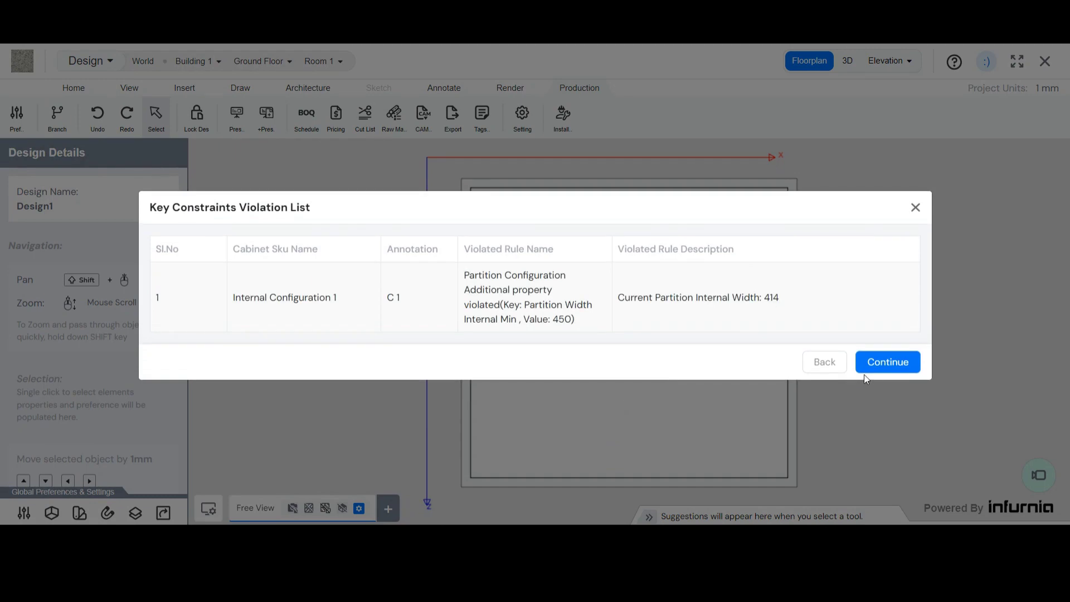
click(887, 361)
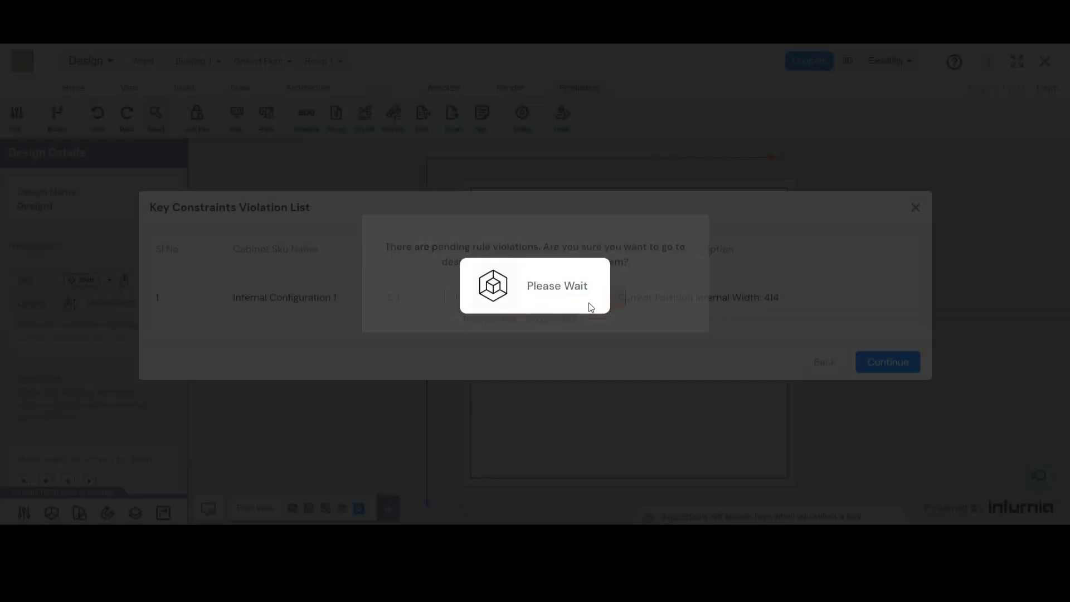
click(887, 361)
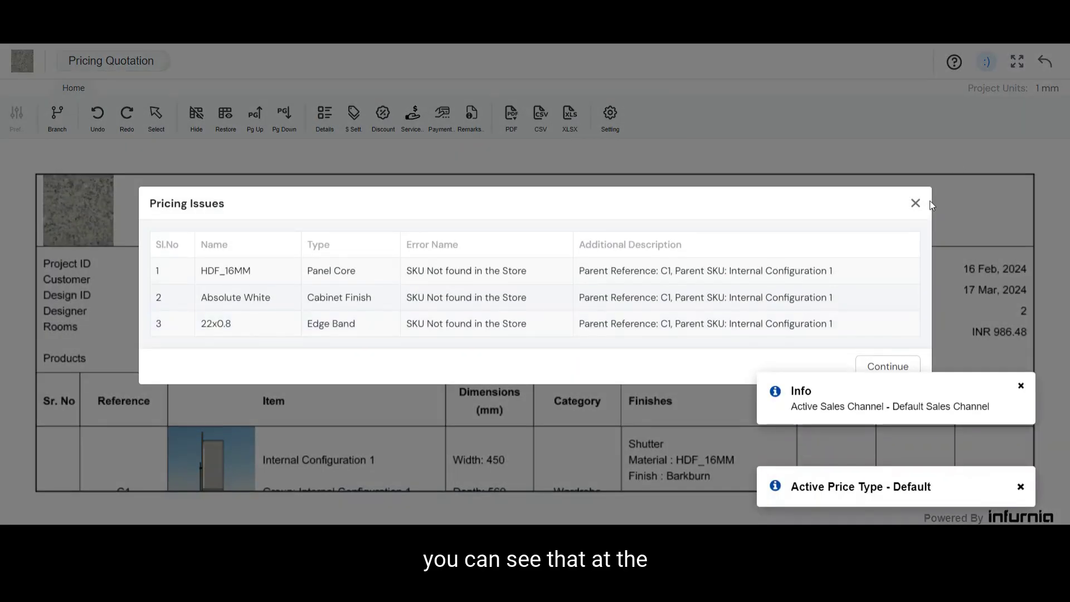
Step: Dismiss the Pricing Issues list to reveal the quotation's Terms & Conditions section
click(888, 365)
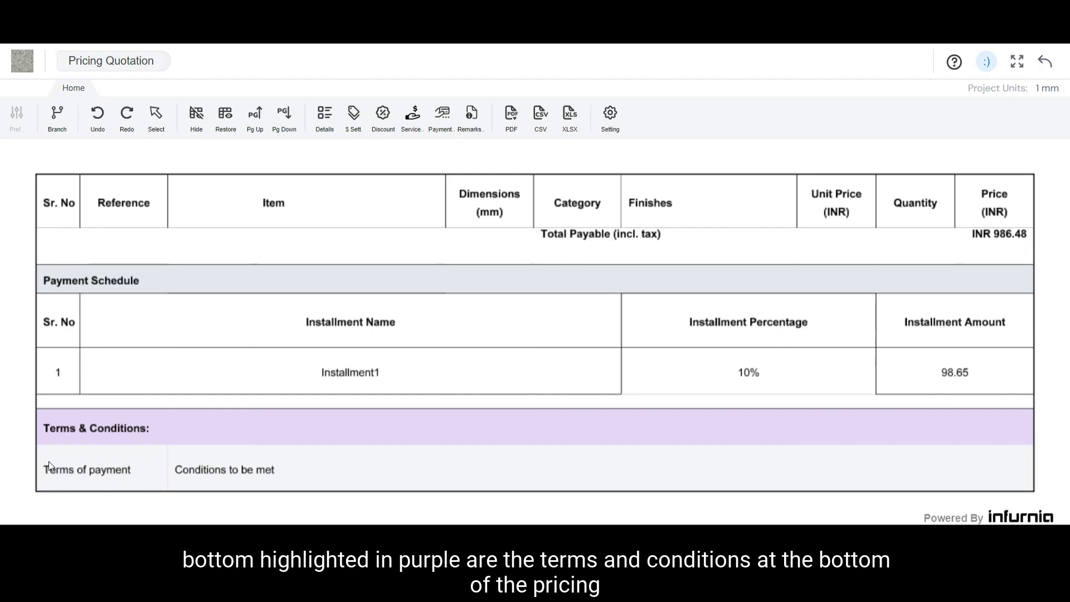
mouse_move(290, 486)
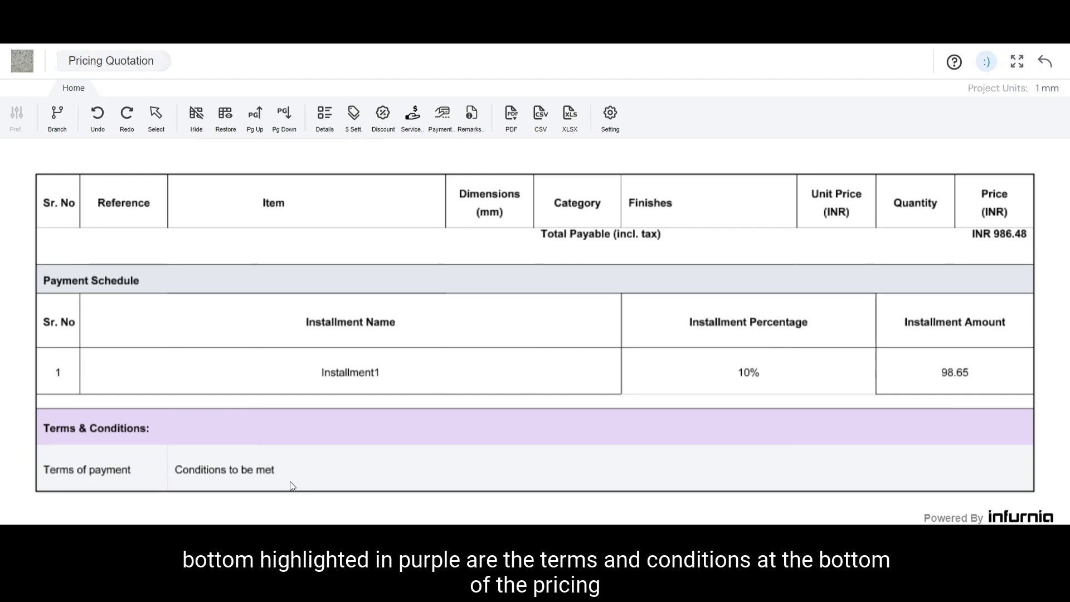